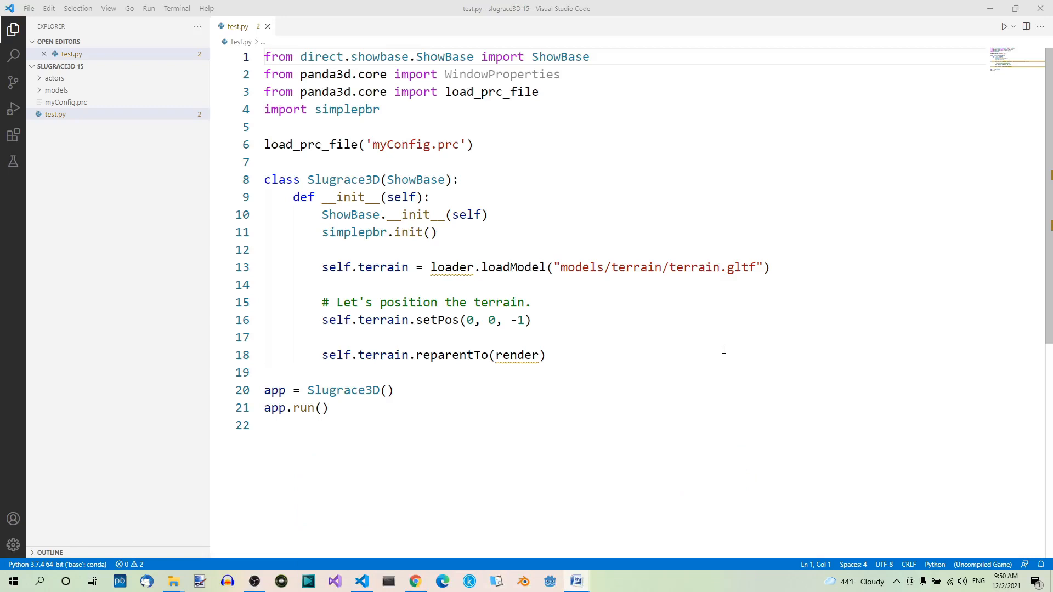
mouse_move(686, 326)
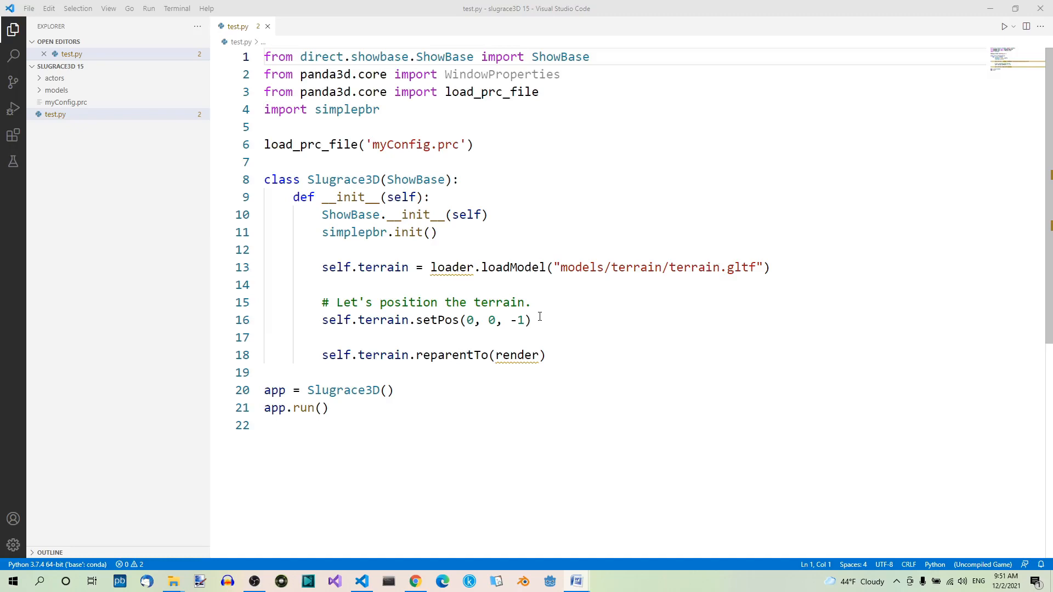
Browse File Explorer into models, then the terrain folder holding tex, terrain.bin and terrain.gltf
click(172, 581)
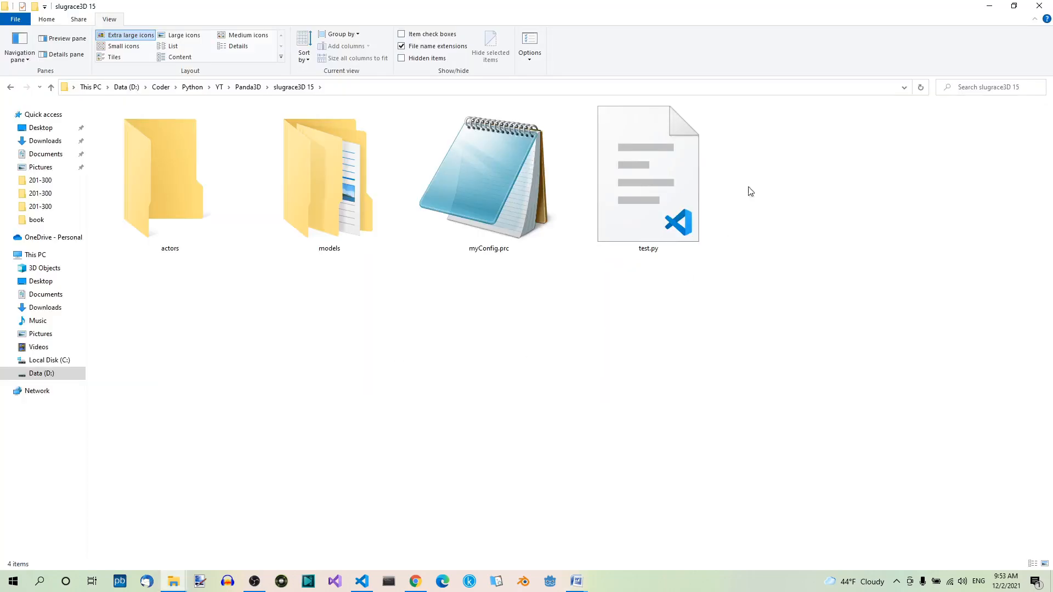
mouse_move(367, 296)
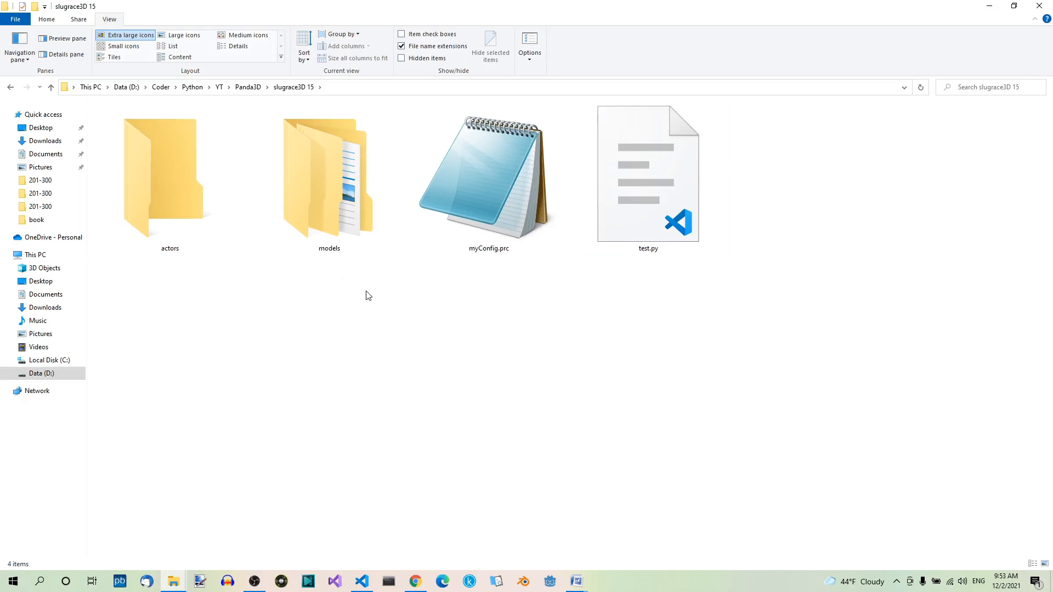
double_click(329, 173)
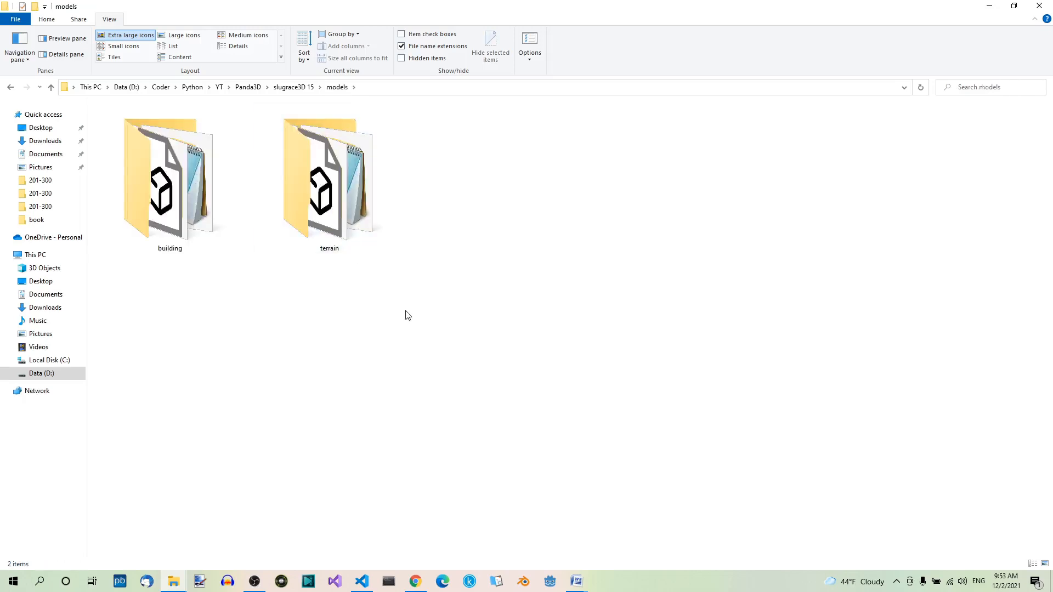
mouse_move(254, 173)
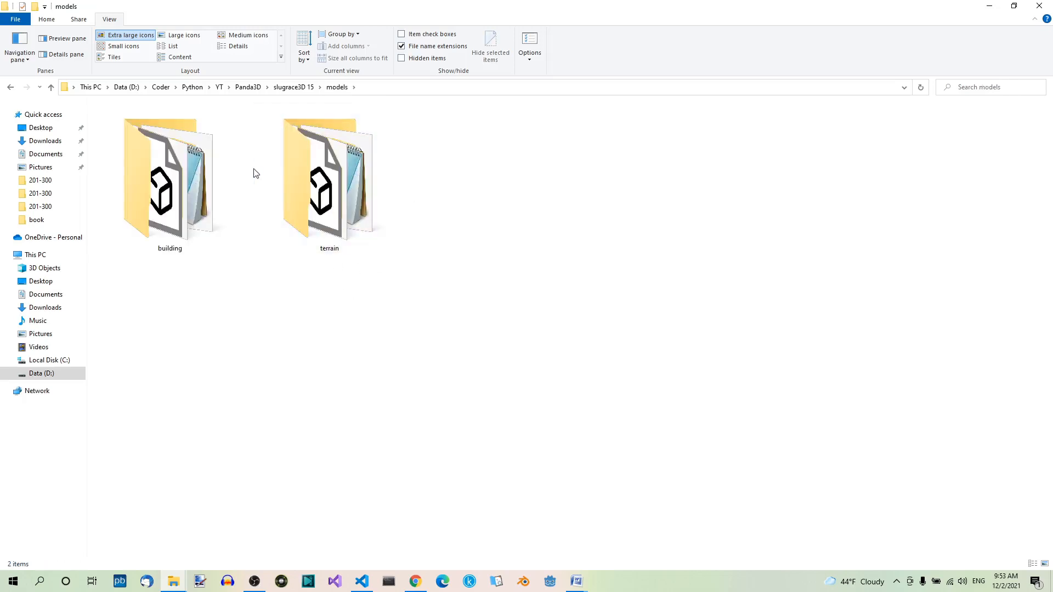
click(329, 188)
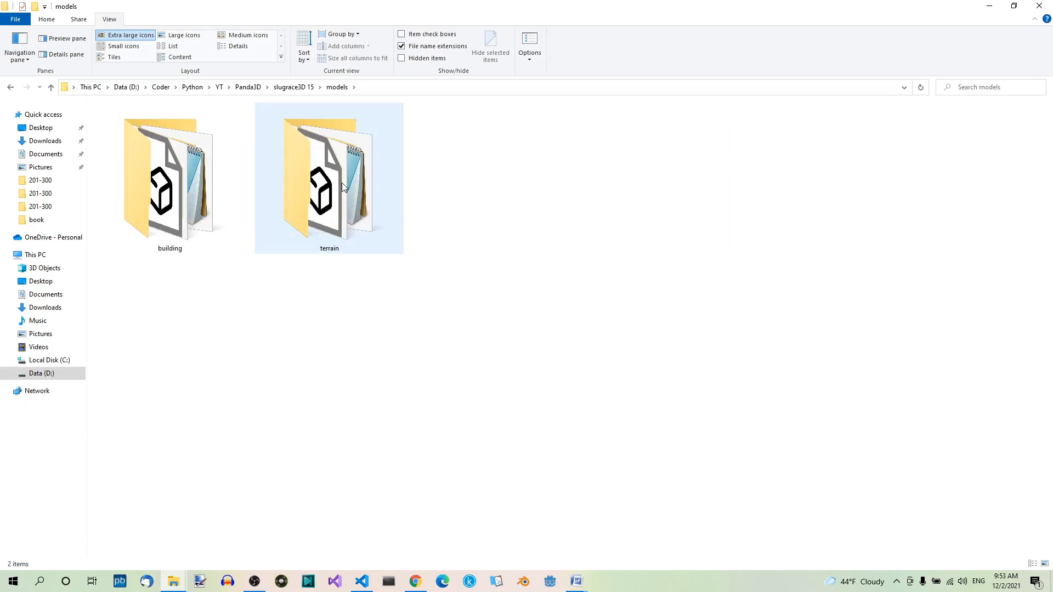
double_click(329, 188)
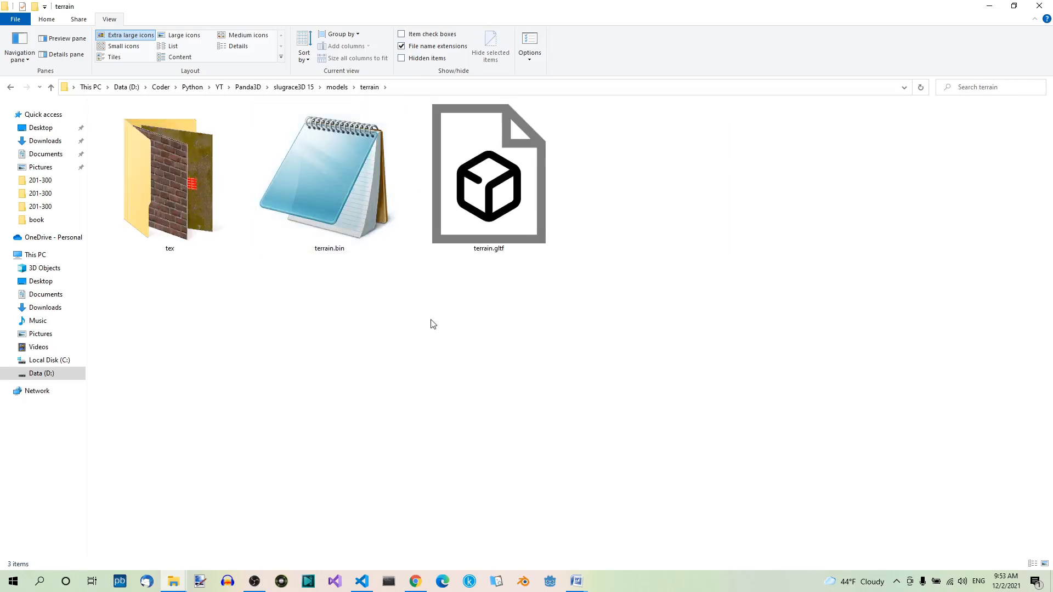
mouse_move(513, 302)
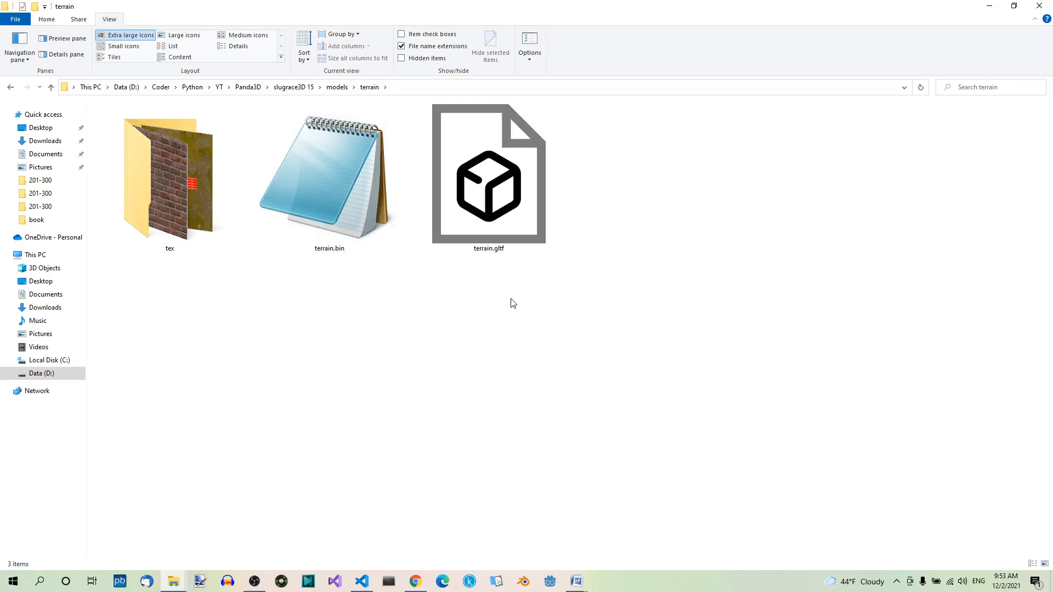
mouse_move(491, 280)
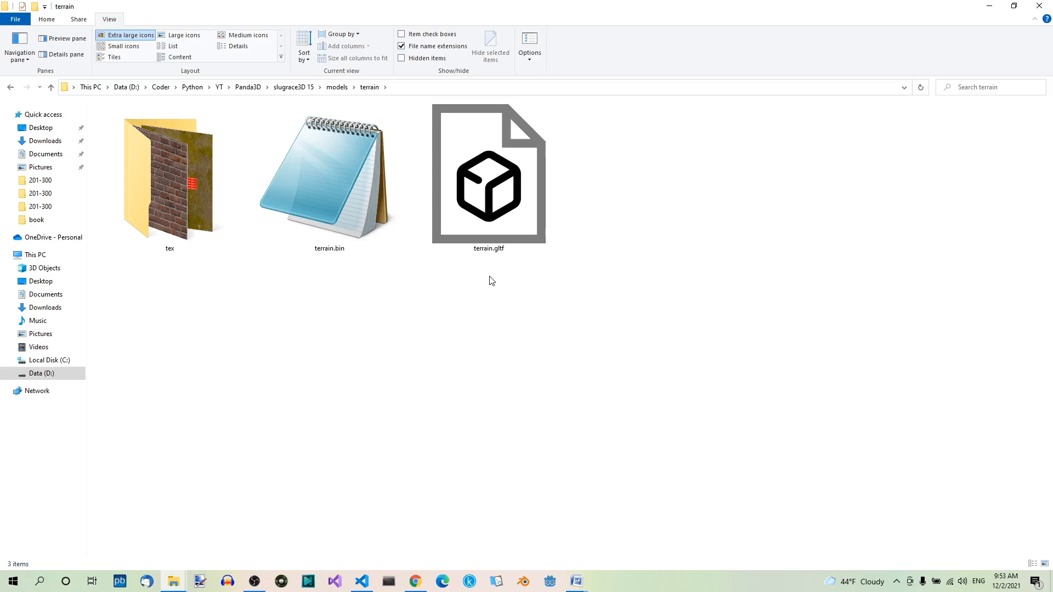
mouse_move(461, 288)
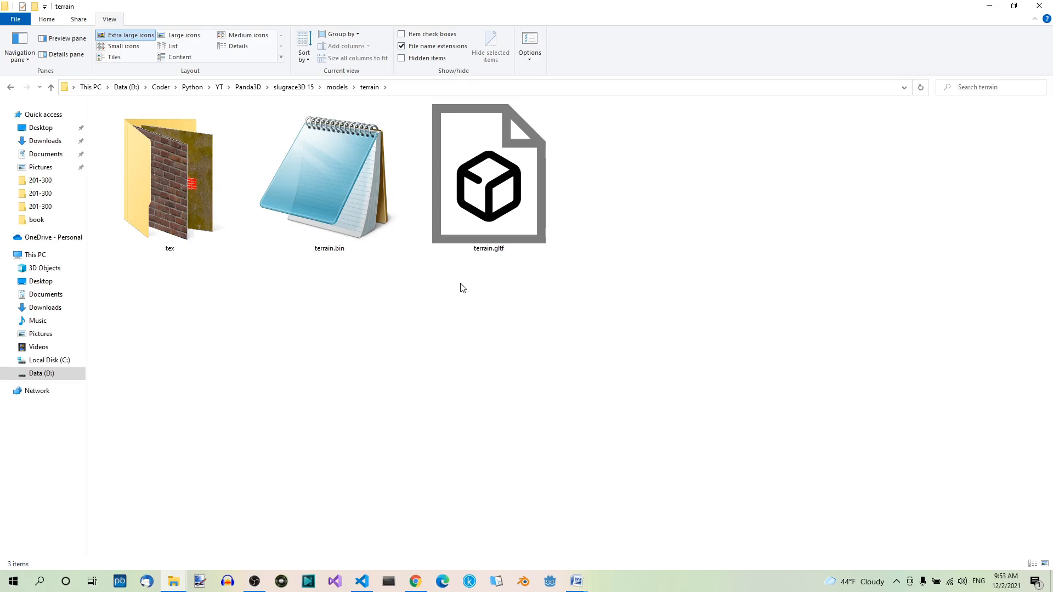
Open terrain.gltf in Blender to view the trees, tents, track and buildings
double_click(489, 174)
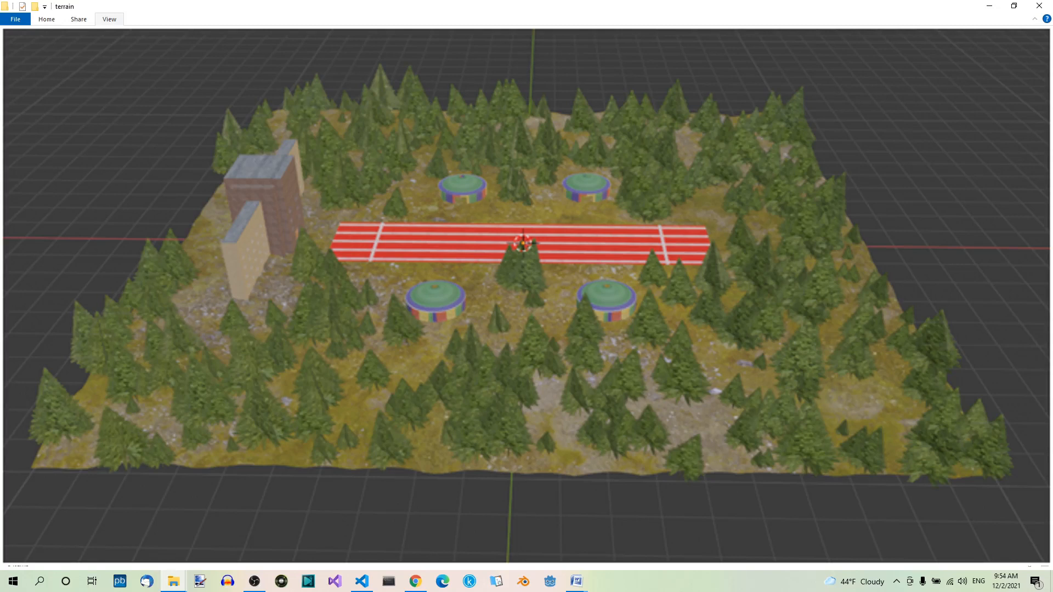
Switch back to test.py and run it to launch the Test Game terrain window
click(361, 581)
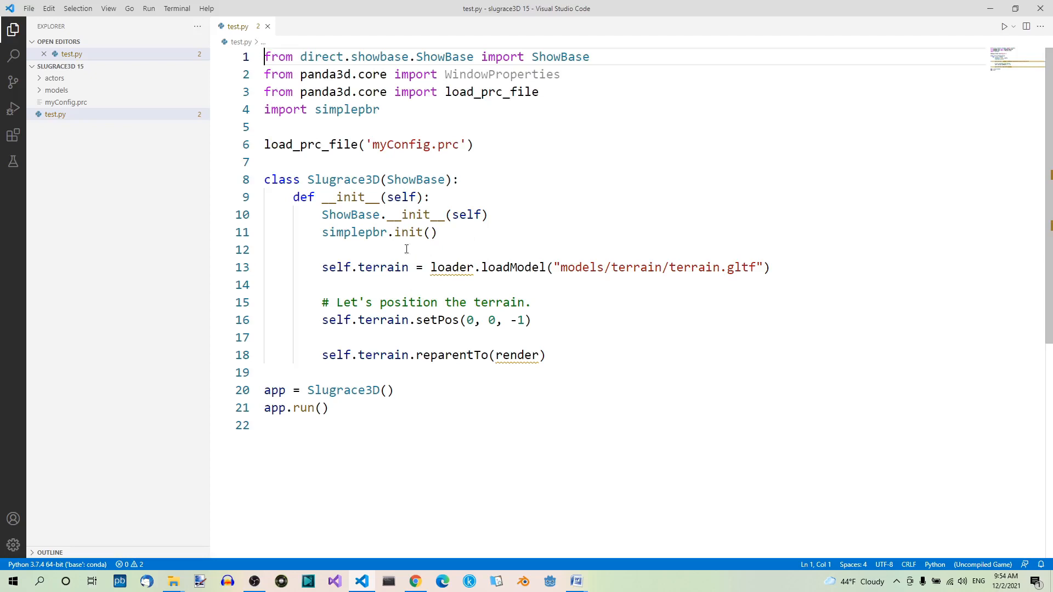
mouse_move(593, 266)
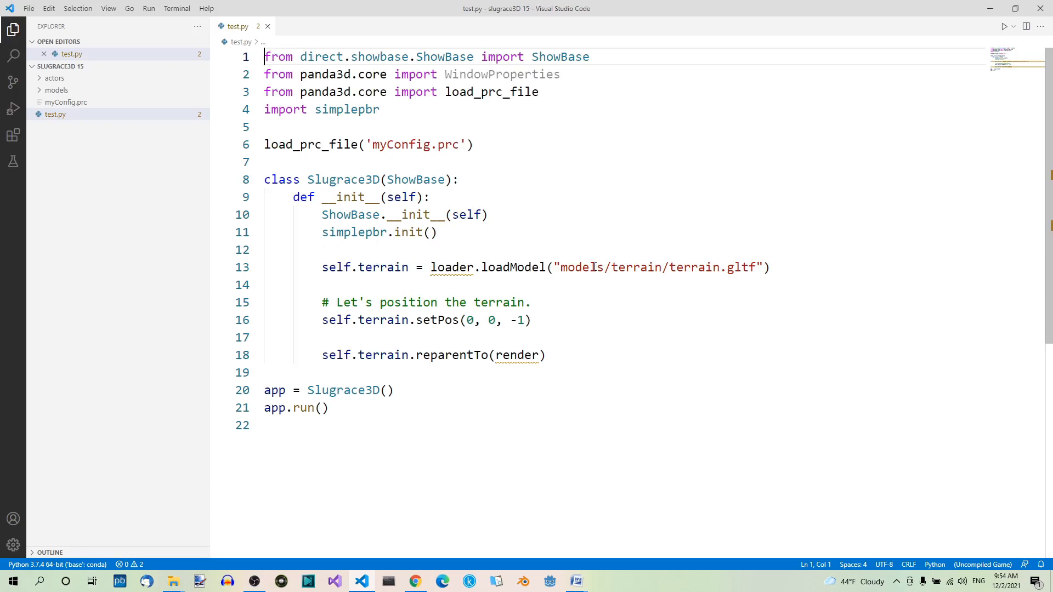
mouse_move(755, 275)
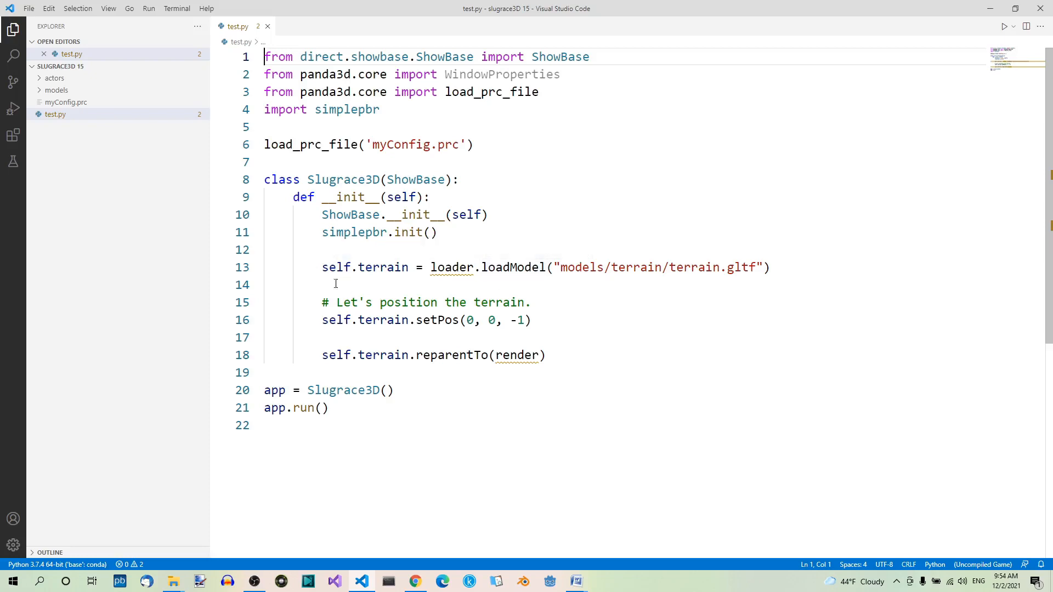
mouse_move(378, 283)
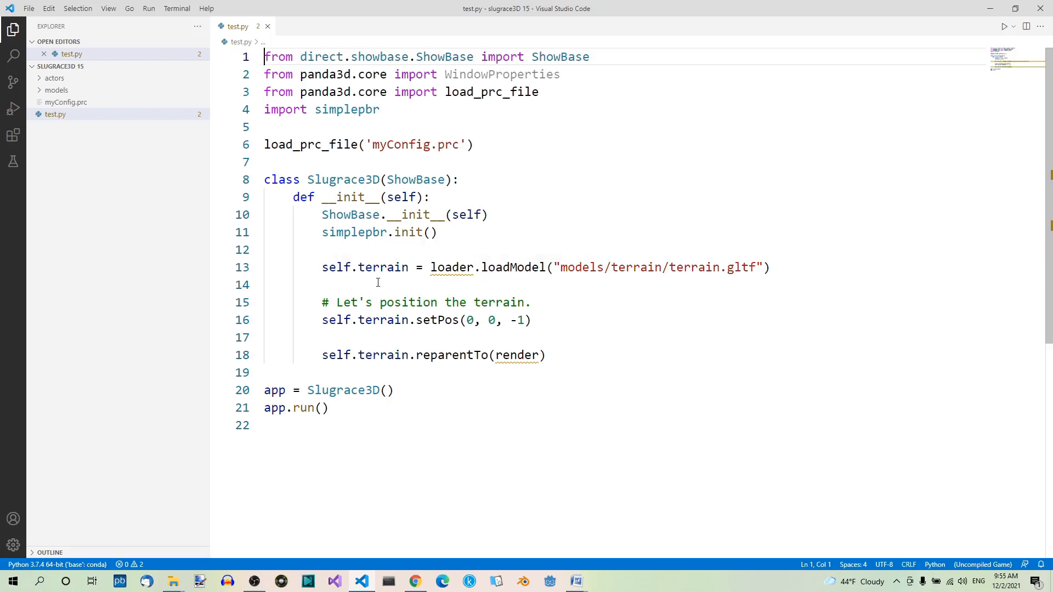
mouse_move(445, 313)
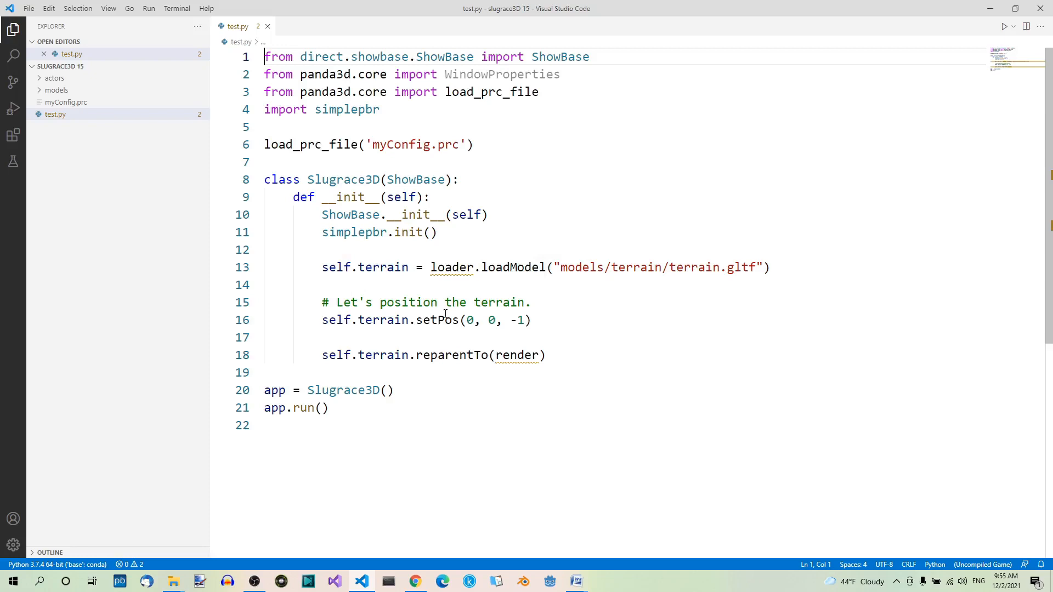
mouse_move(413, 345)
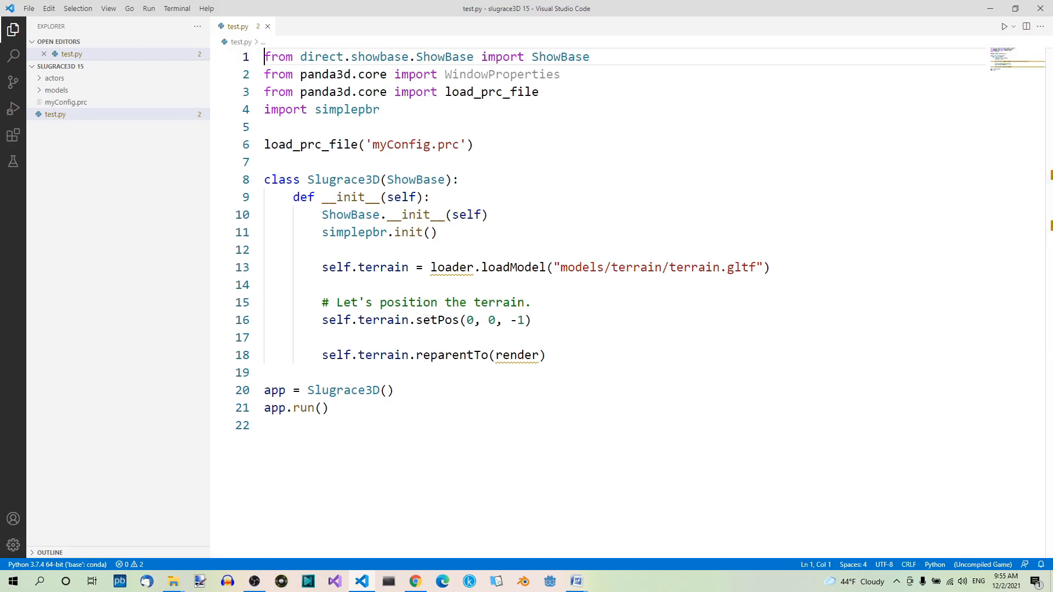
mouse_move(488, 307)
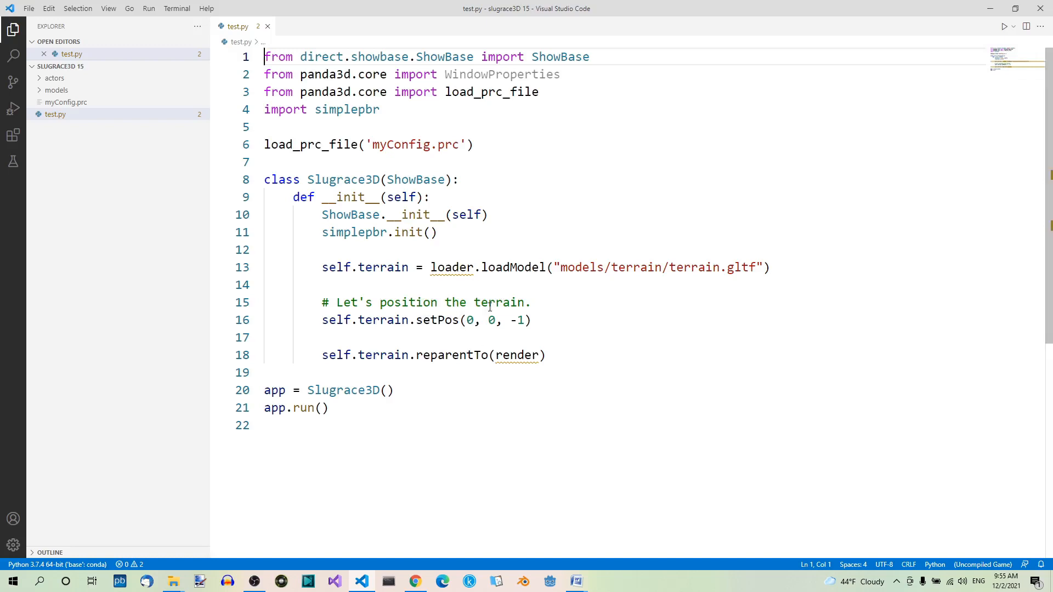
mouse_move(671, 308)
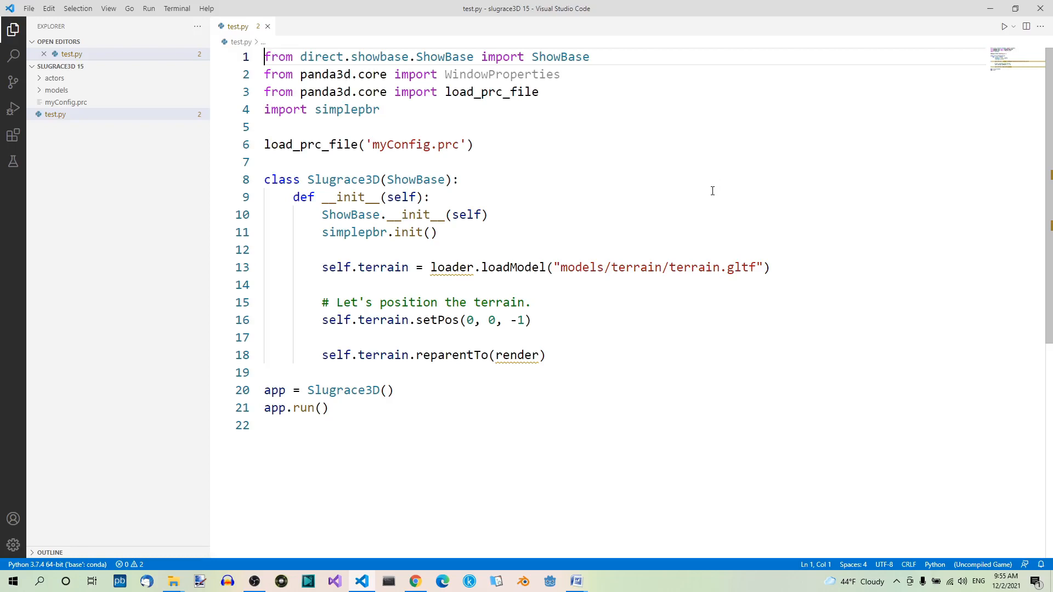
mouse_move(828, 188)
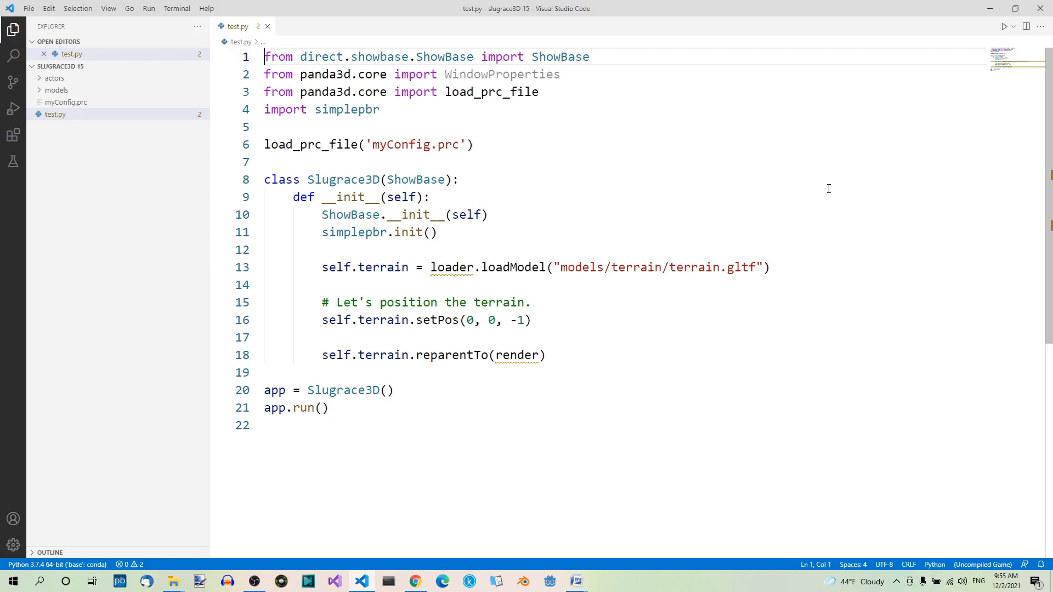
mouse_move(473, 189)
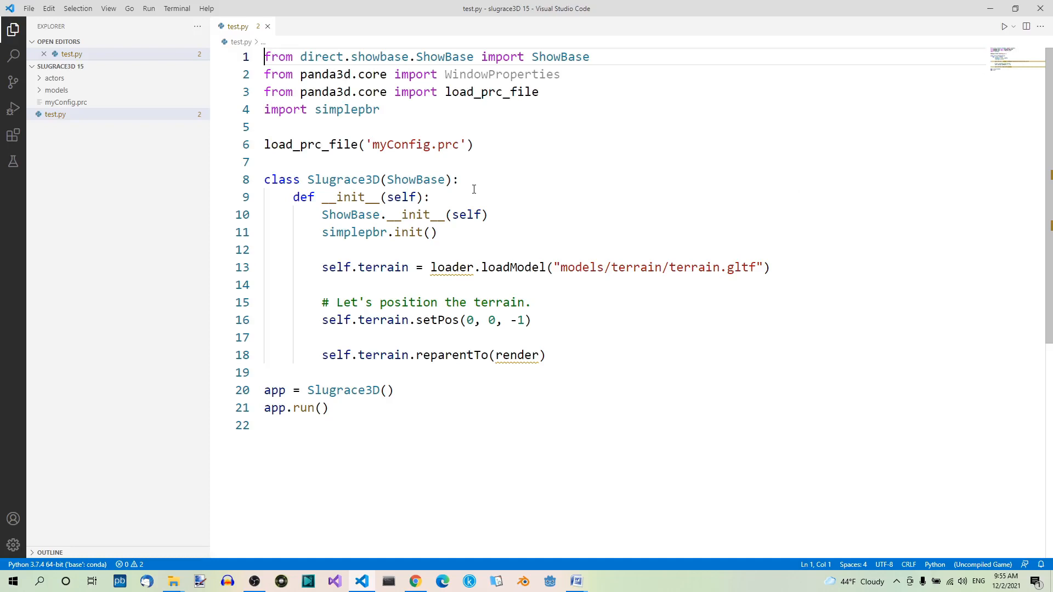
mouse_move(885, 137)
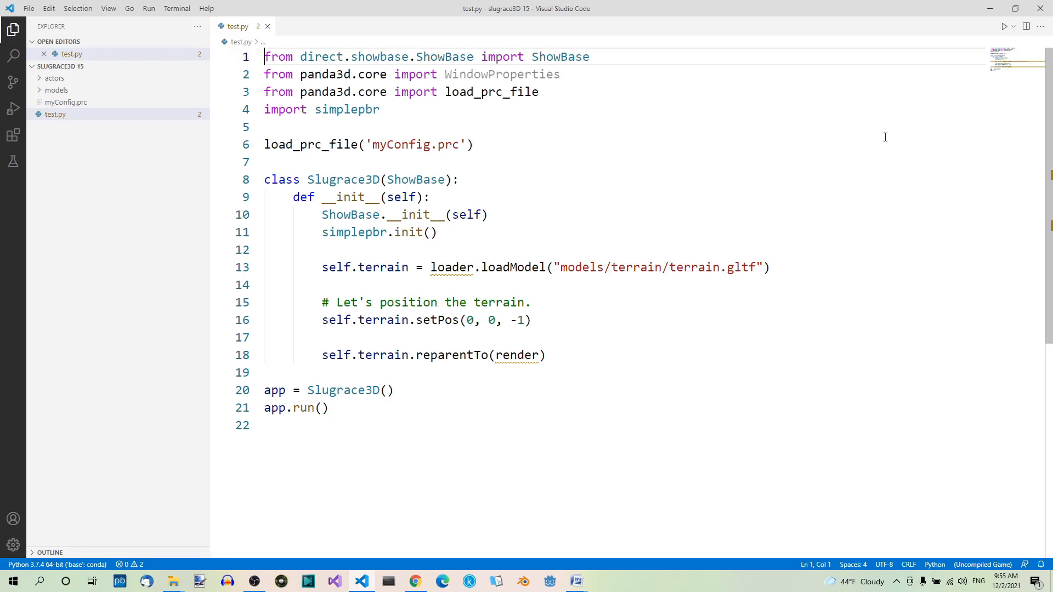
click(1003, 27)
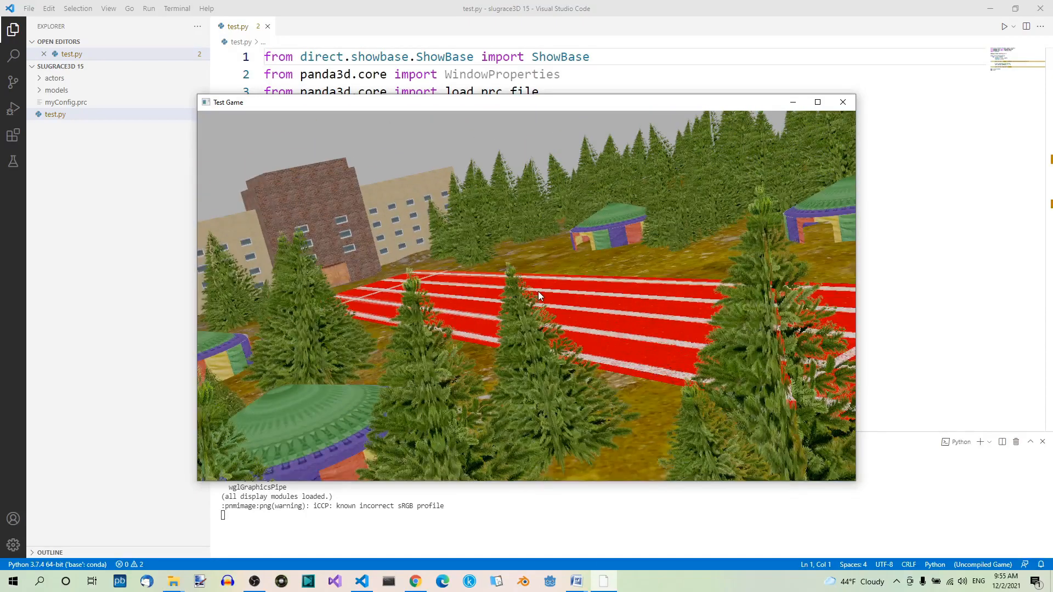
mouse_move(680, 271)
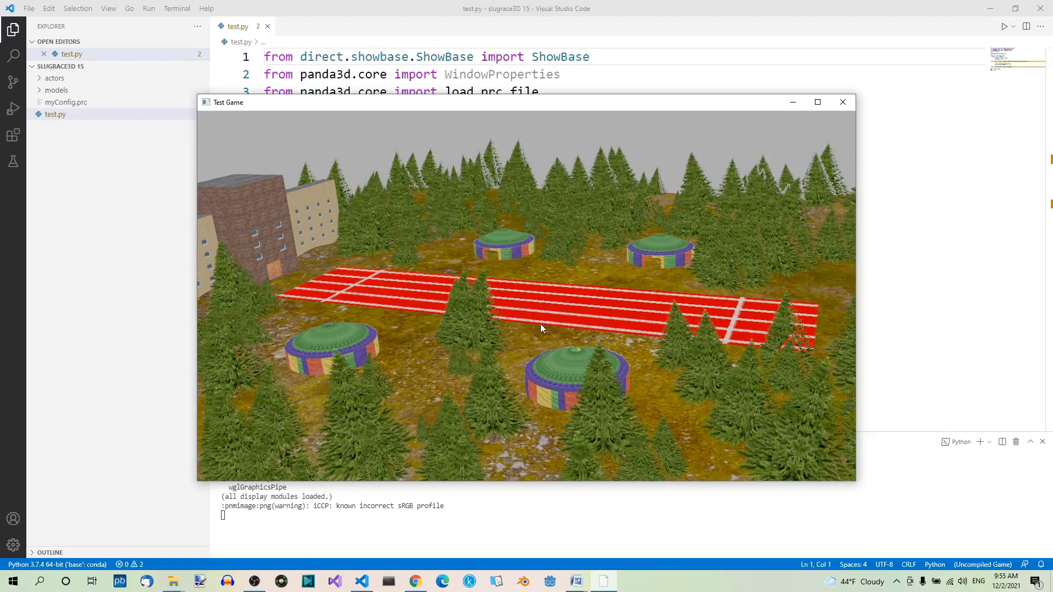
mouse_move(578, 338)
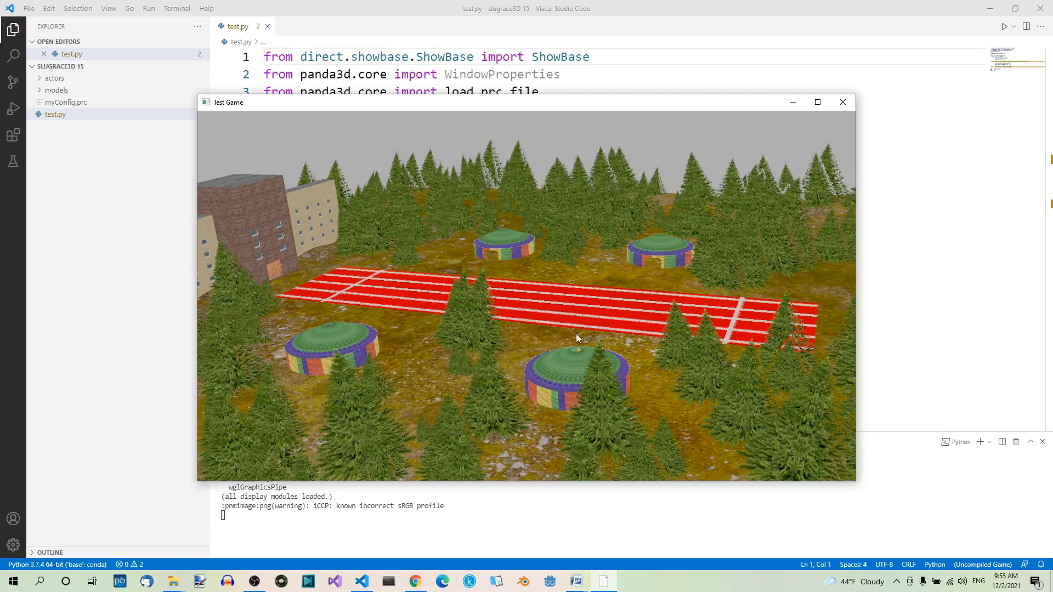